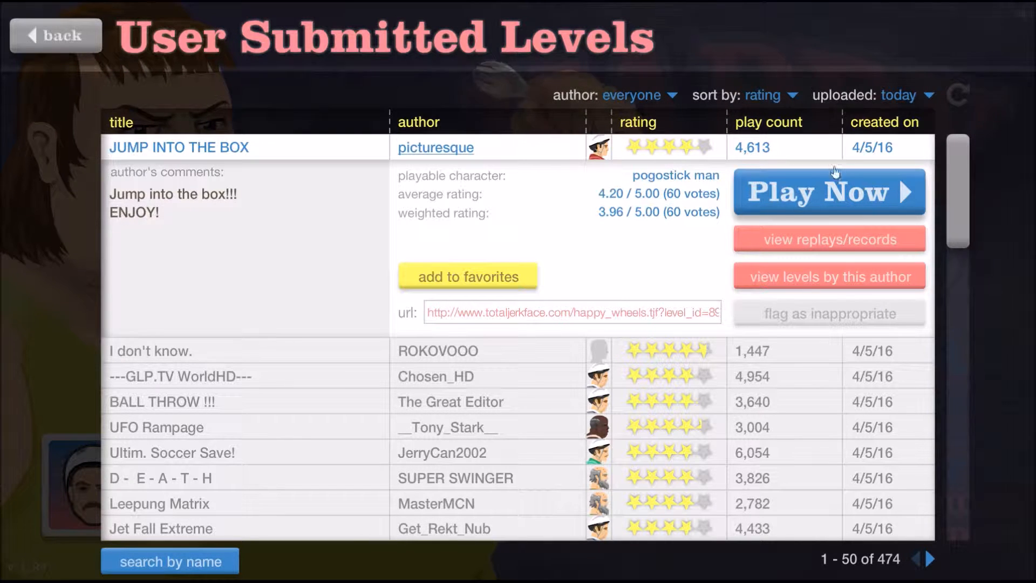
# - Start JUMP INTO THE BOX via Play Now and finish it with a 15.93-second victory
pyautogui.click(828, 192)
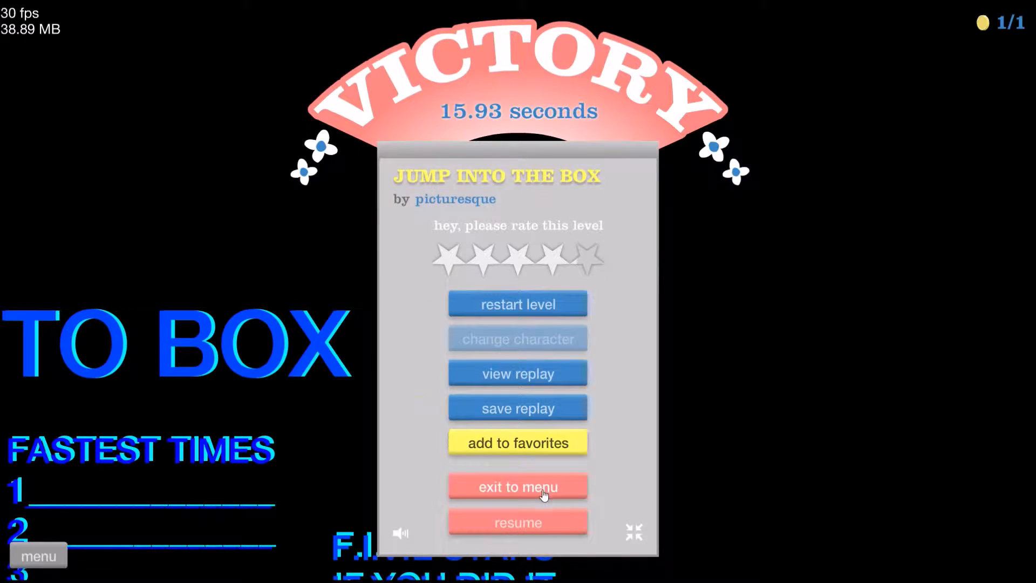
# - Exit to the list, then play I don't know., restarting once, to a 10.03-second victory
pyautogui.click(517, 487)
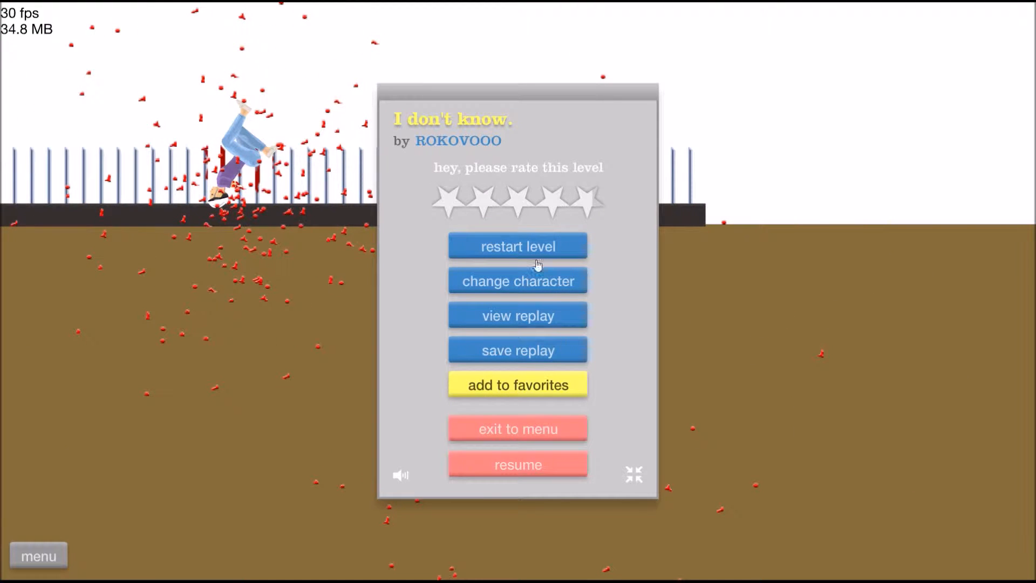
pyautogui.click(518, 280)
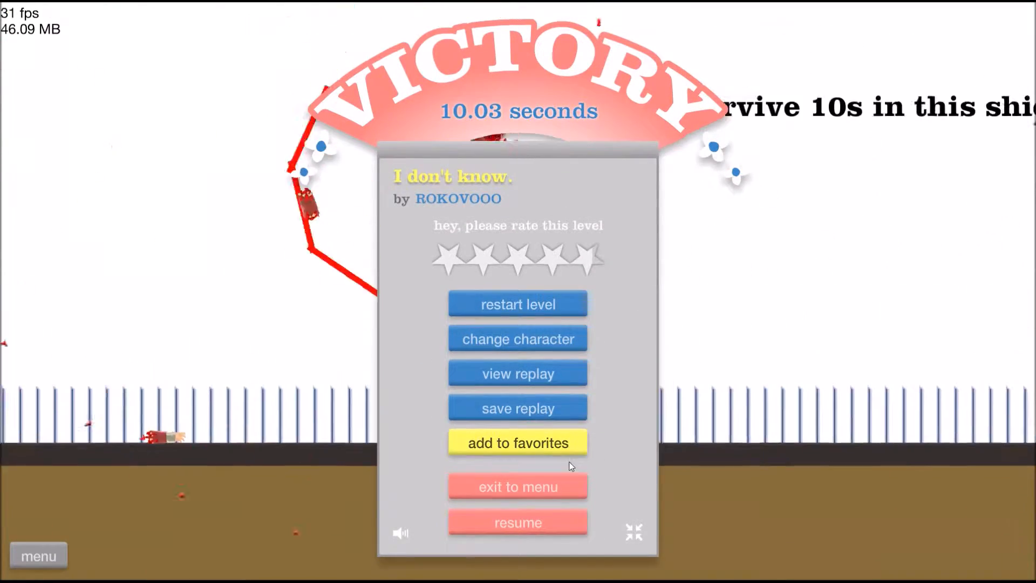
# - Exit to the list, start ---GLP.TV WorldHD--- by Chosen_HD and play until pausing after a crash
pyautogui.click(517, 487)
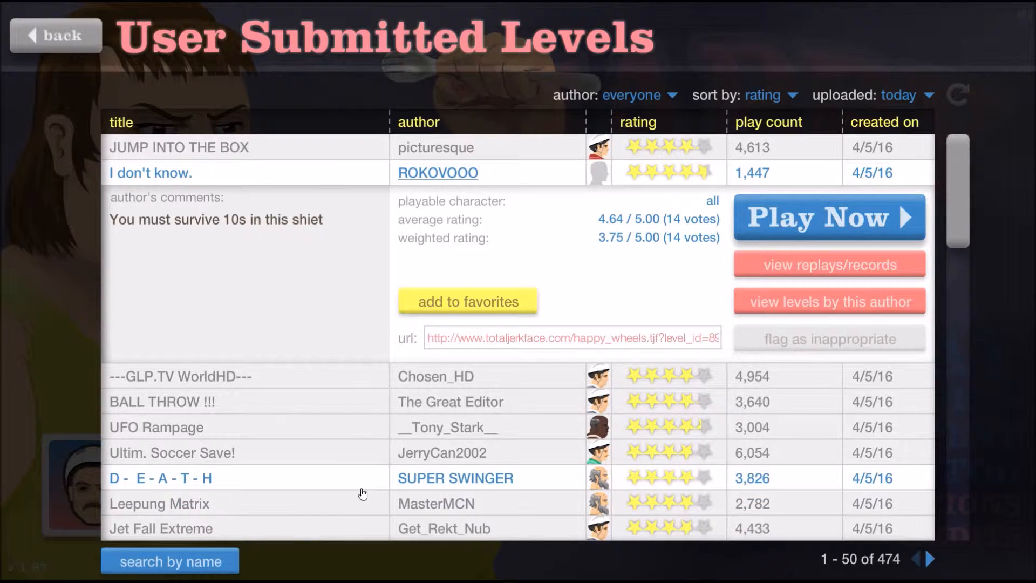
pyautogui.click(177, 376)
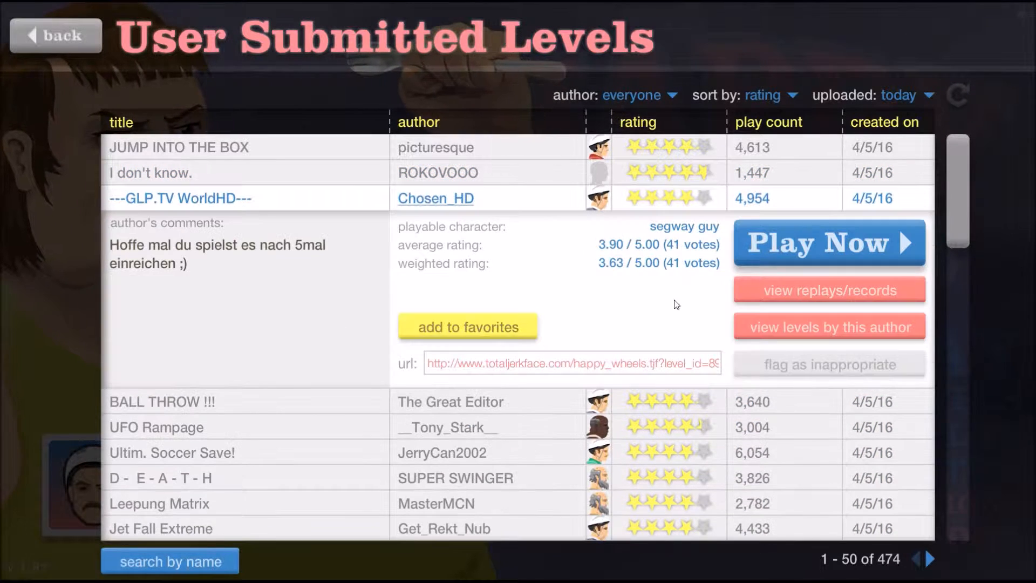
pyautogui.click(829, 241)
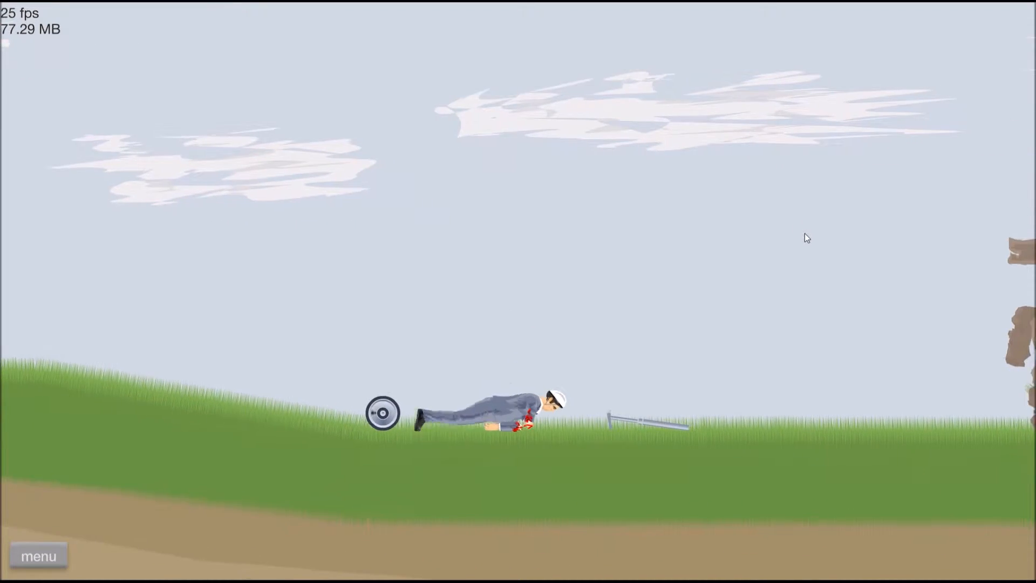
pyautogui.click(38, 555)
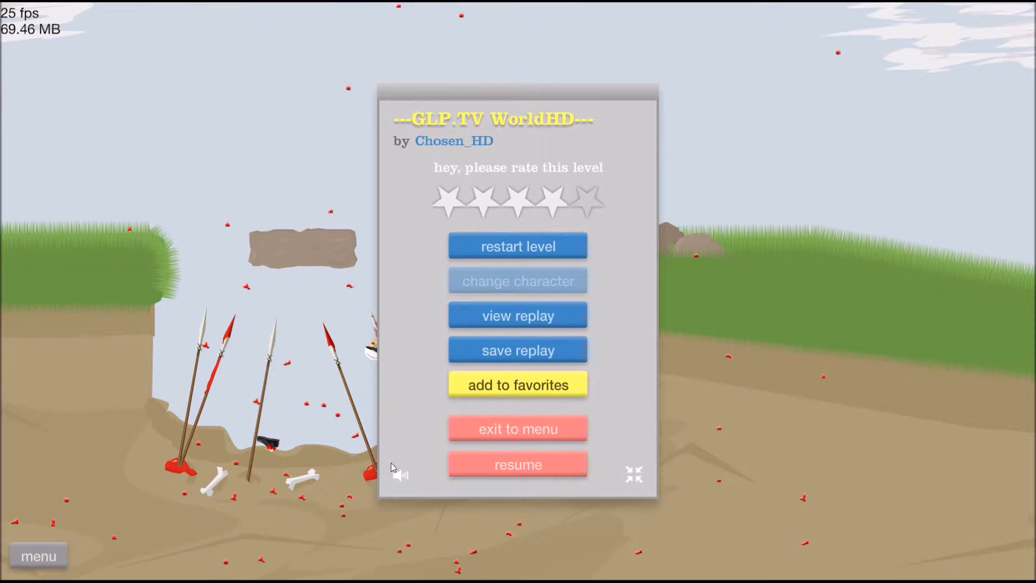
# - Exit to the list, win BALL THROW !!! in 6.83 seconds and return to today's list
pyautogui.click(518, 428)
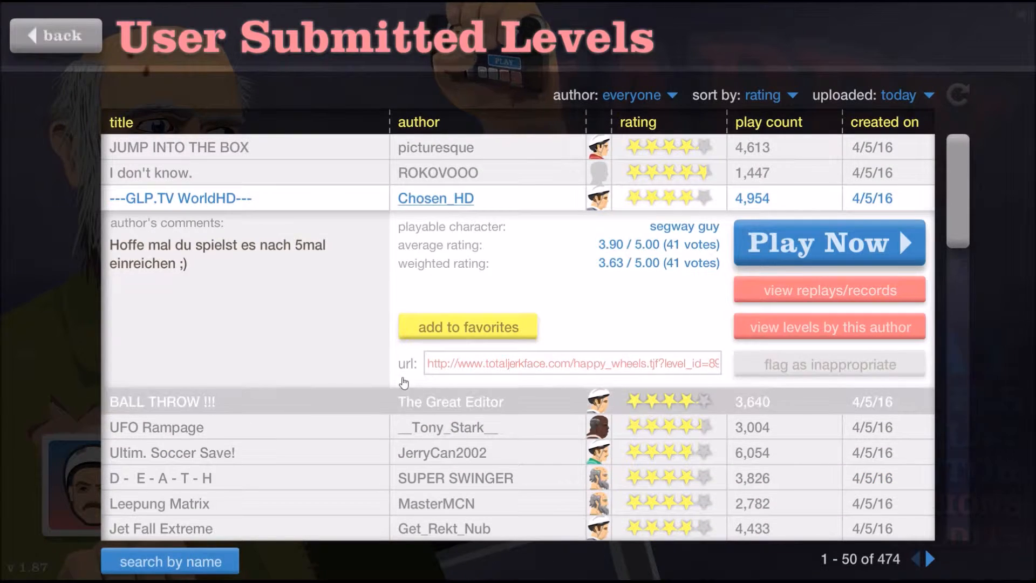
pyautogui.click(829, 242)
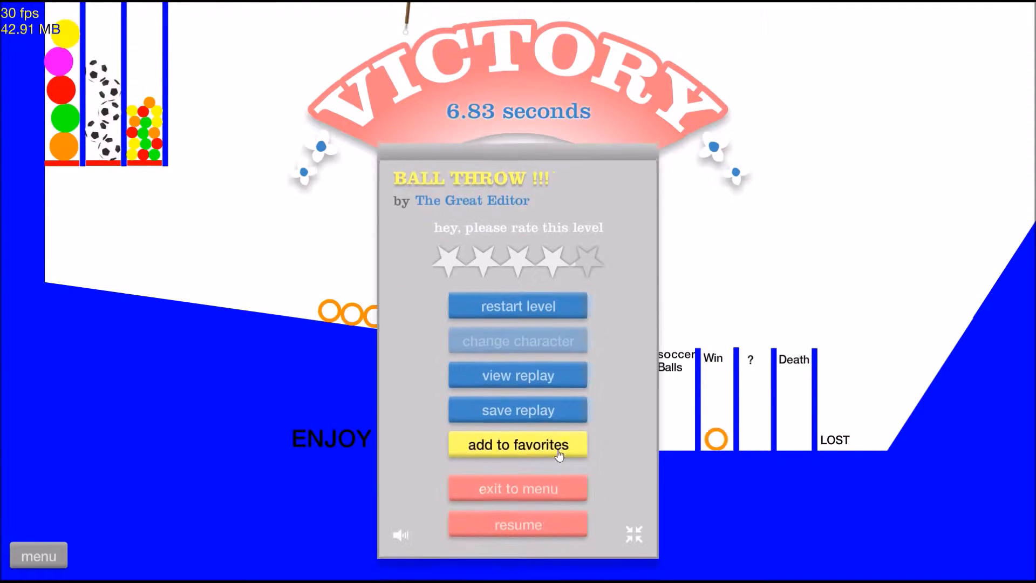
pyautogui.click(517, 489)
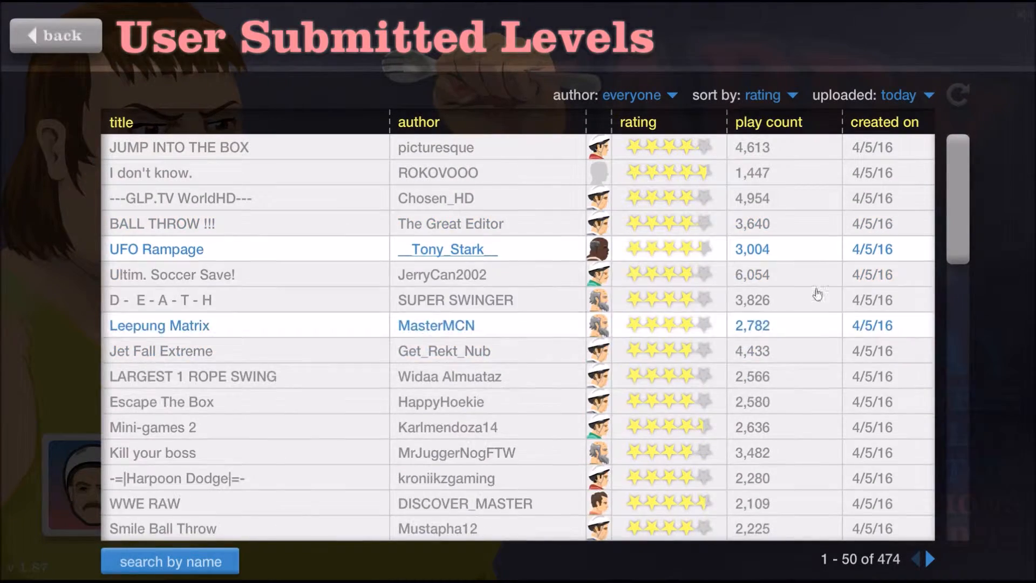
# - Start __Tony_Stark__'s UFO Rampage from the list and play until pausing
pyautogui.click(156, 250)
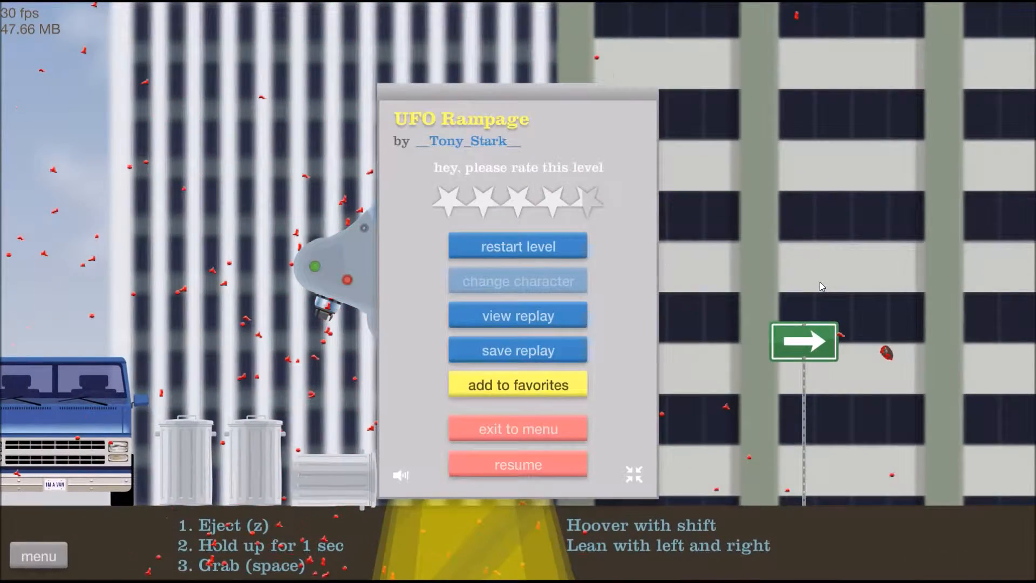
pyautogui.click(518, 464)
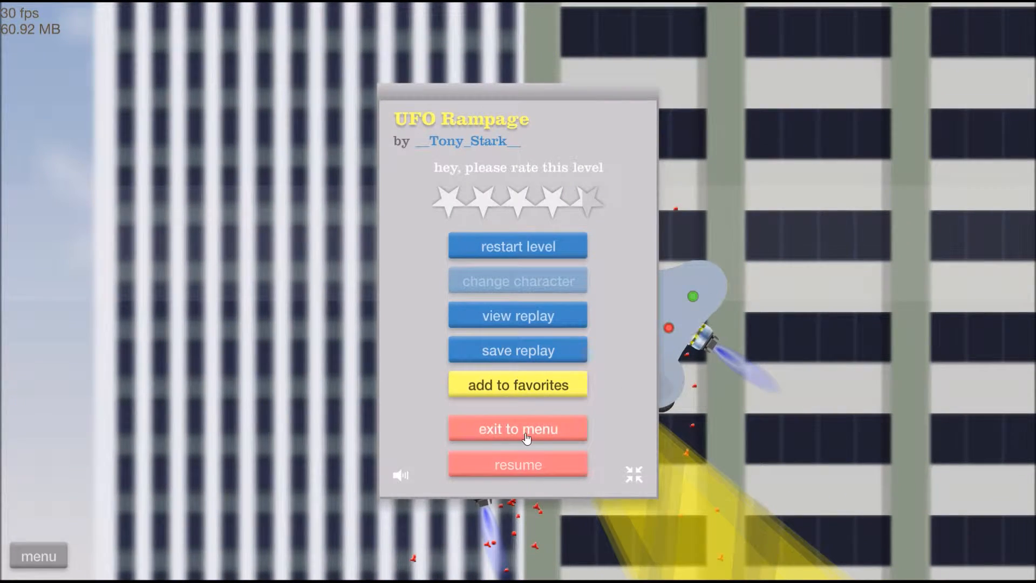
# - Exit to the list, briefly try Ultim. Soccer Save! and quit it back to the list
pyautogui.click(518, 428)
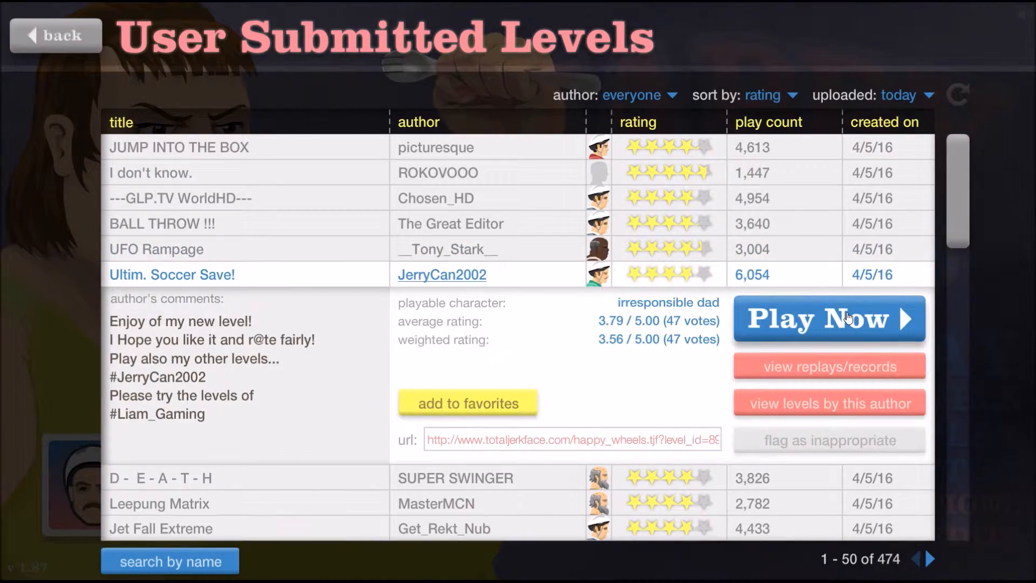
pyautogui.click(829, 319)
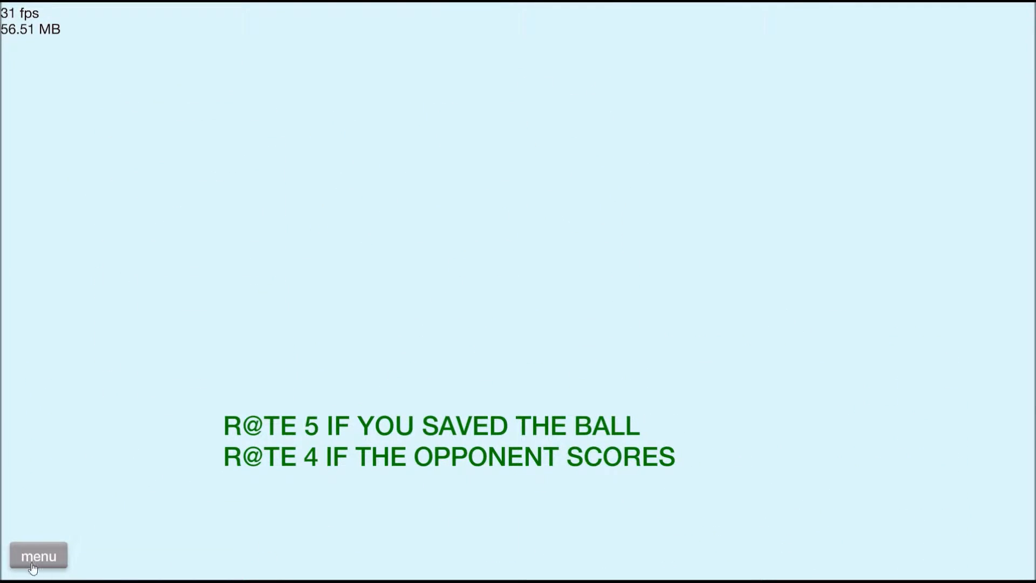
pyautogui.click(38, 555)
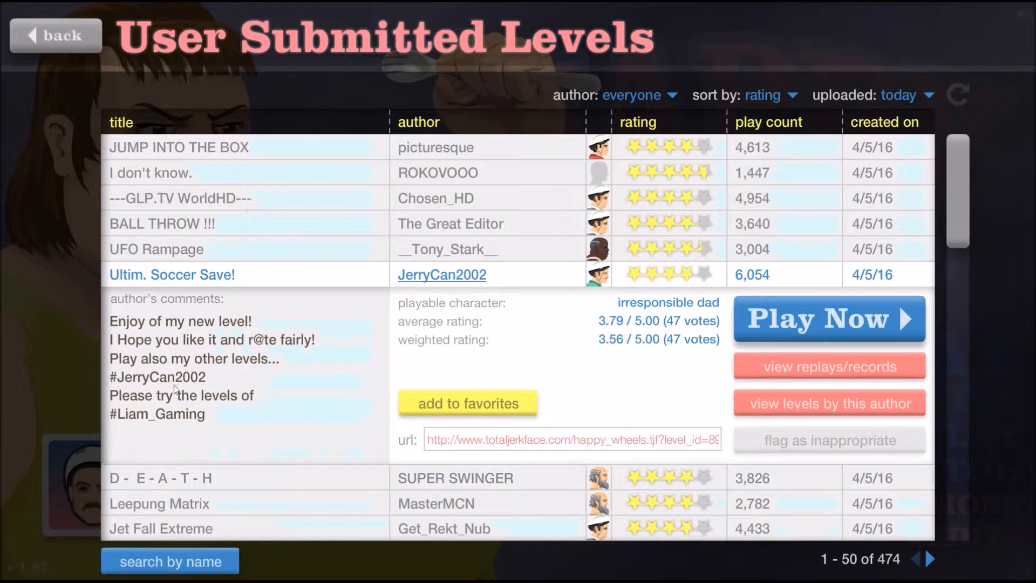
# - Select D-E-A-T-H by SUPER SWINGER and play it to a 31.10-second victory
pyautogui.click(160, 477)
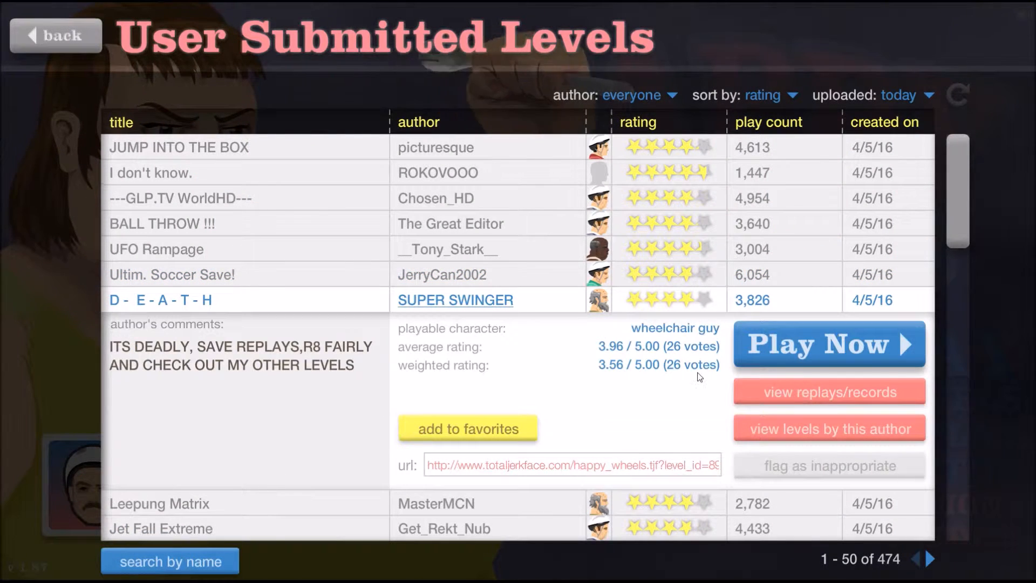
pyautogui.moveTo(753, 382)
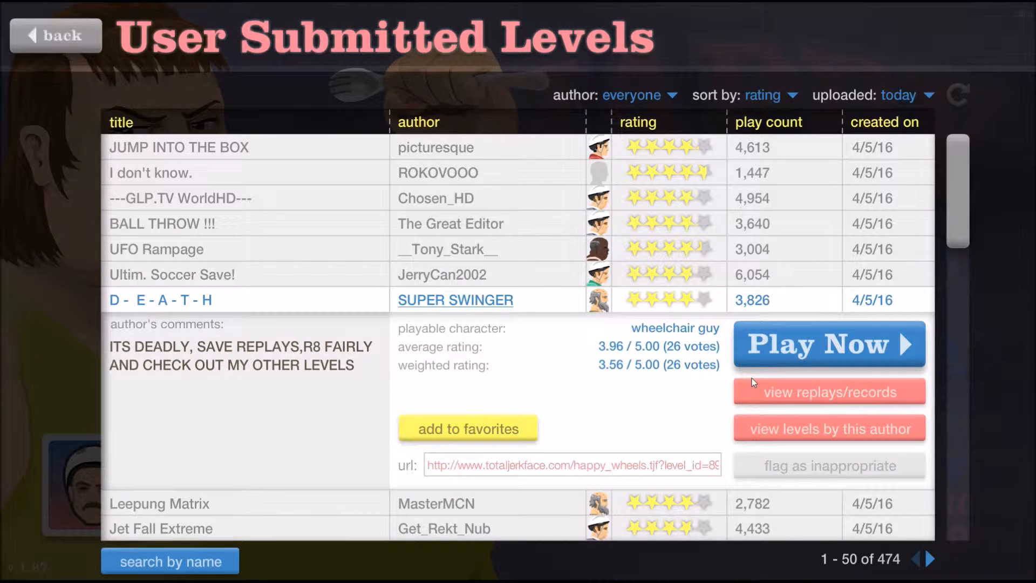
pyautogui.moveTo(756, 388)
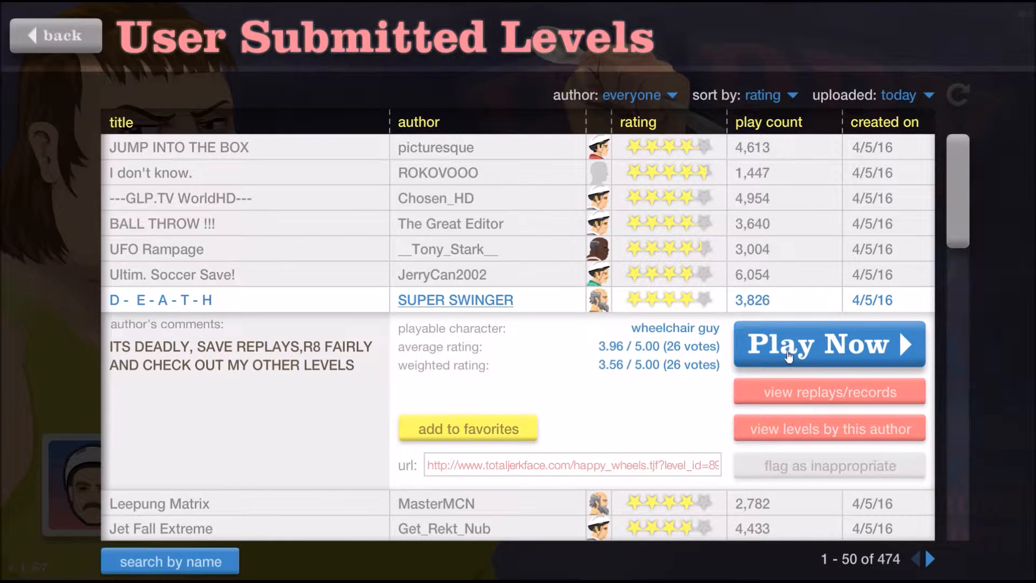
pyautogui.click(828, 344)
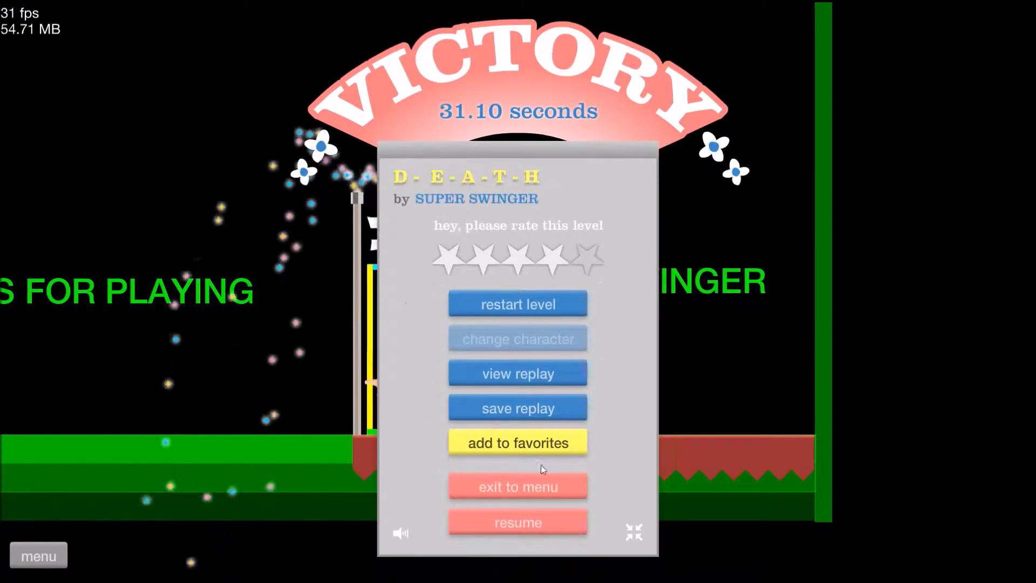
# - Exit to the list, win MasterMCN's Leepung Matrix in 5.60 seconds and return to the list
pyautogui.click(518, 486)
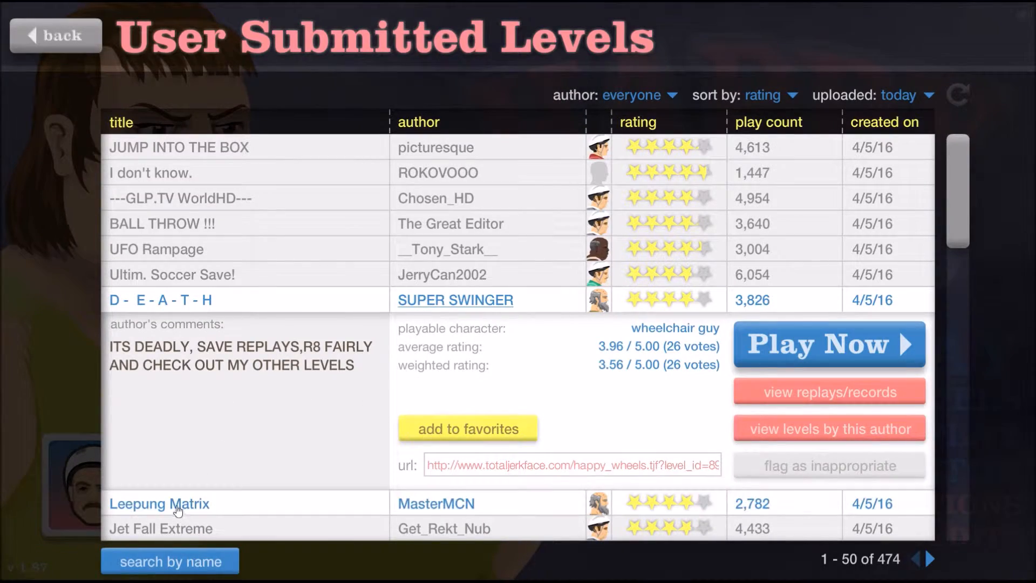
pyautogui.click(828, 343)
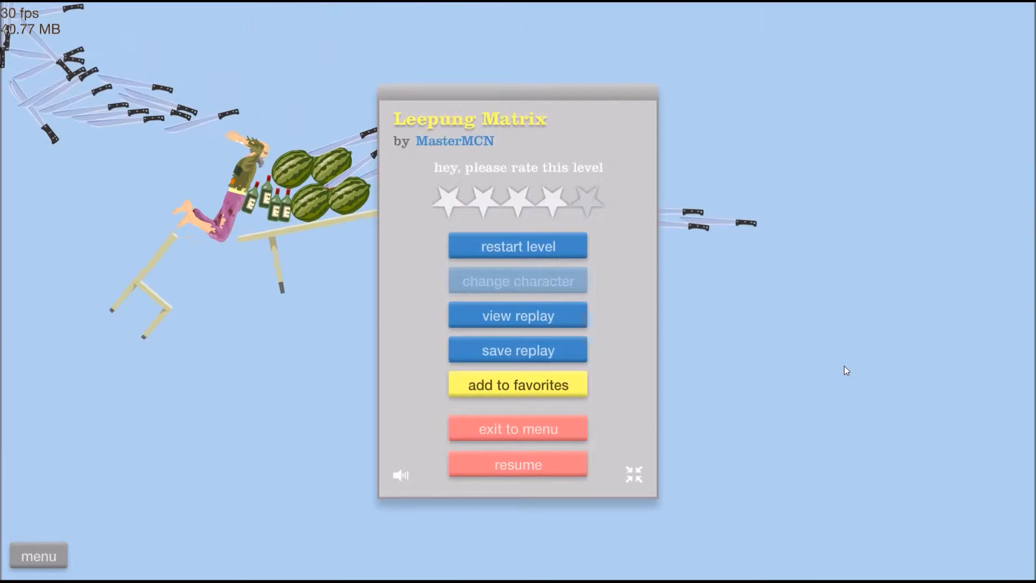
pyautogui.click(517, 465)
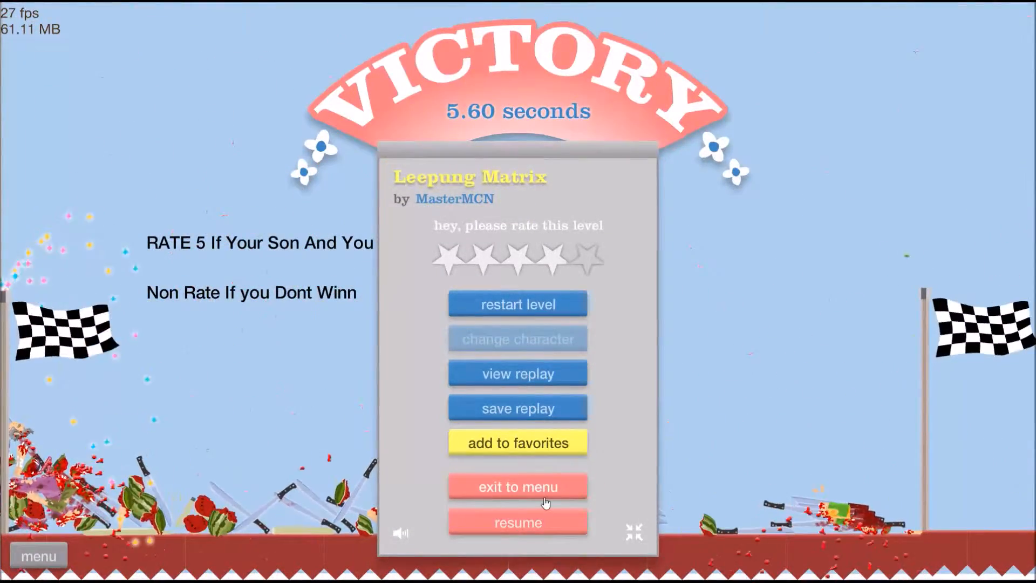
pyautogui.click(517, 487)
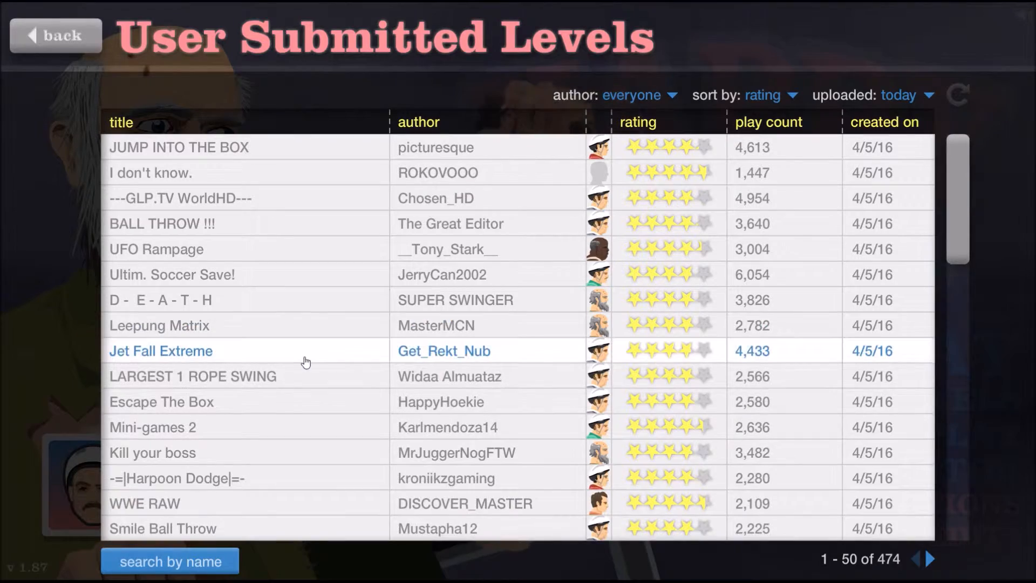
# - Win Jet Fall Extreme in 19.20 seconds, then exit back to today's level list
pyautogui.click(160, 351)
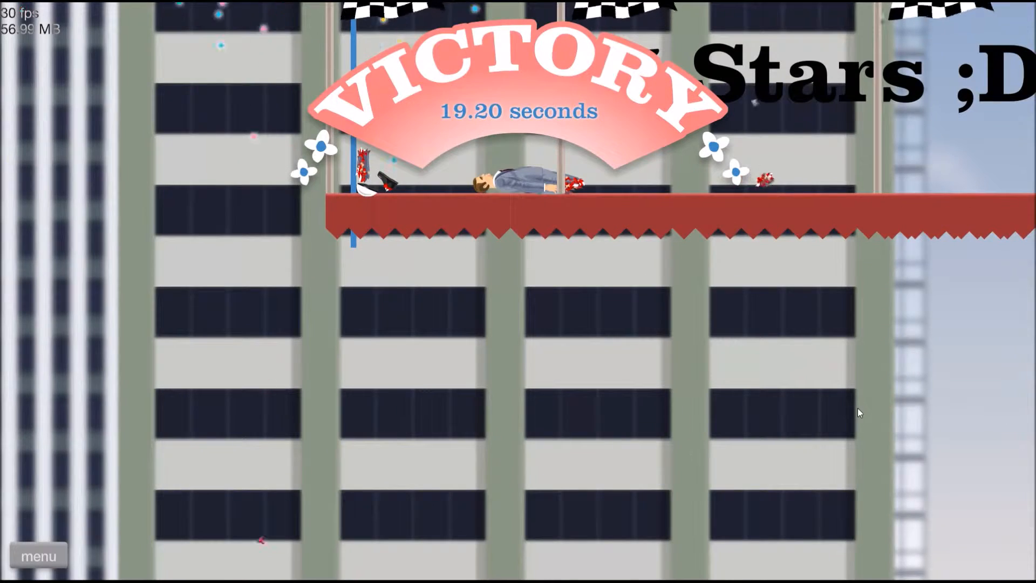
pyautogui.click(37, 556)
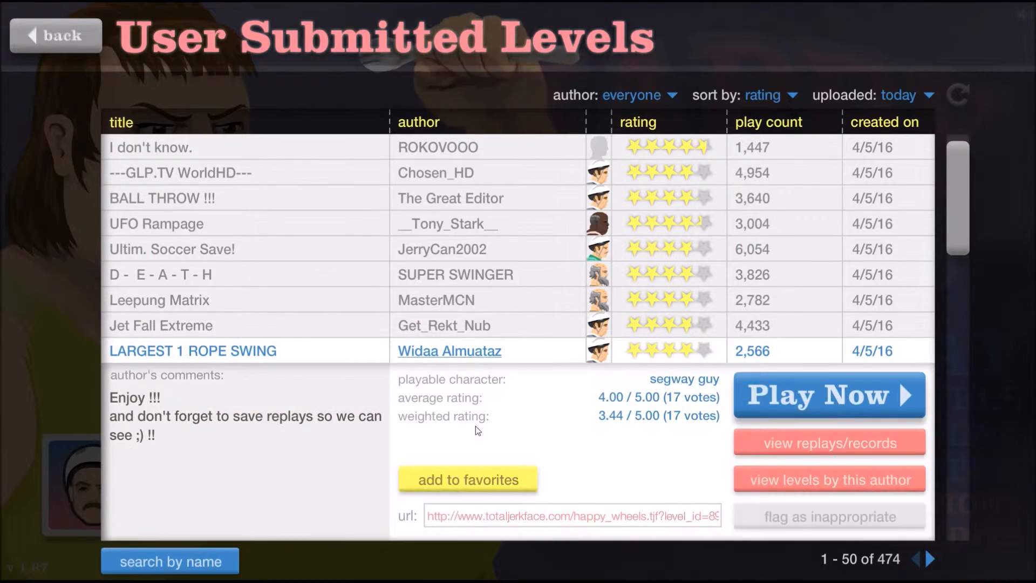
# - Play LARGEST 1 ROPE SWING without a victory, then quit it back to the list
pyautogui.click(828, 395)
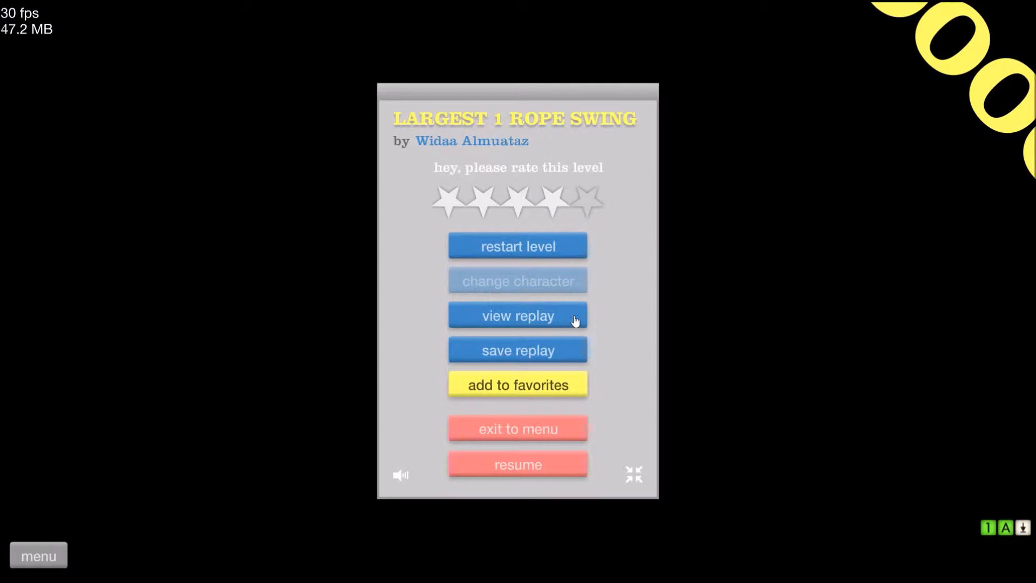
pyautogui.click(517, 315)
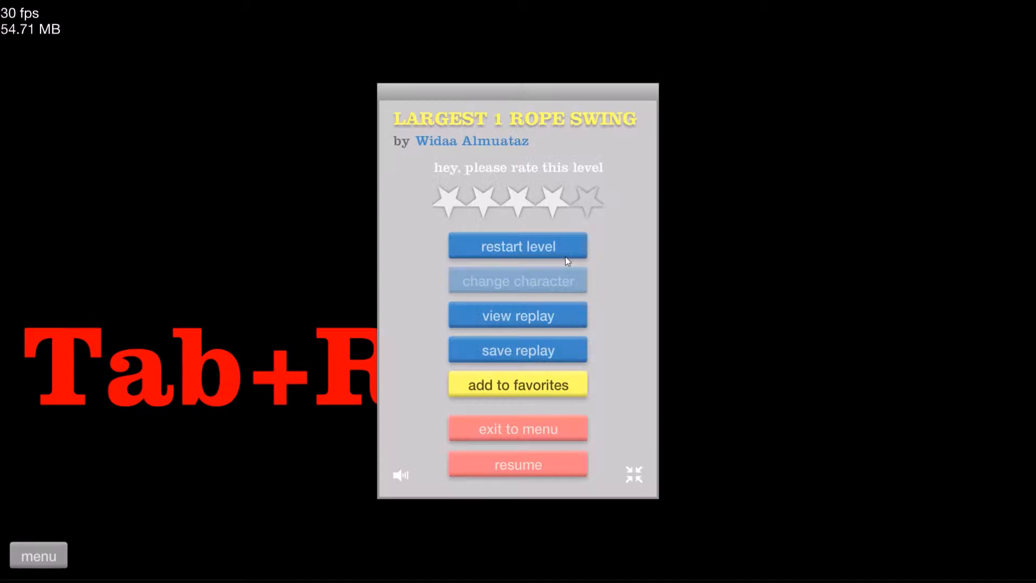
pyautogui.click(517, 428)
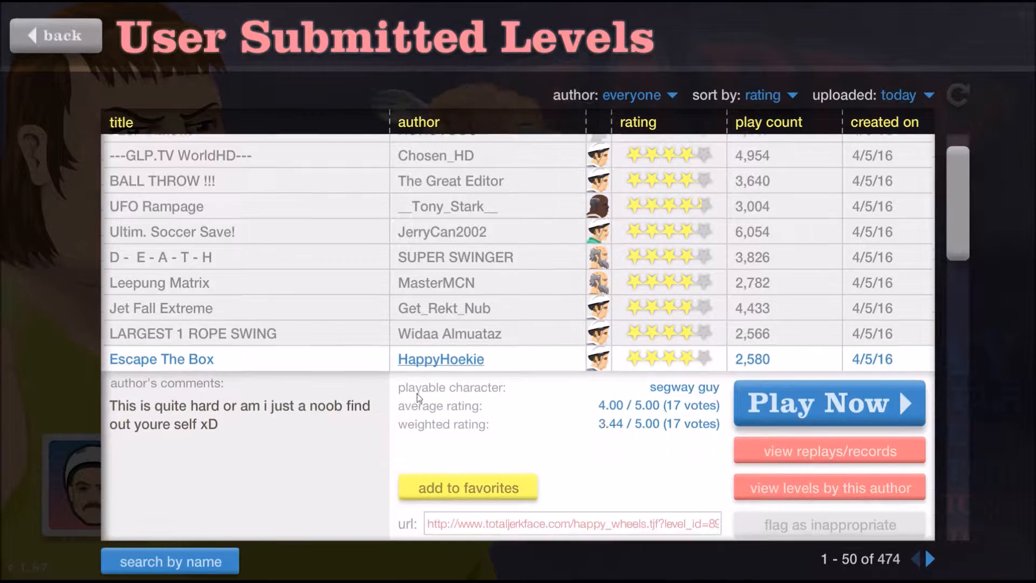
# - Win HappyHoekie's Escape The Box in 4.60 seconds and return to today's list
pyautogui.click(829, 403)
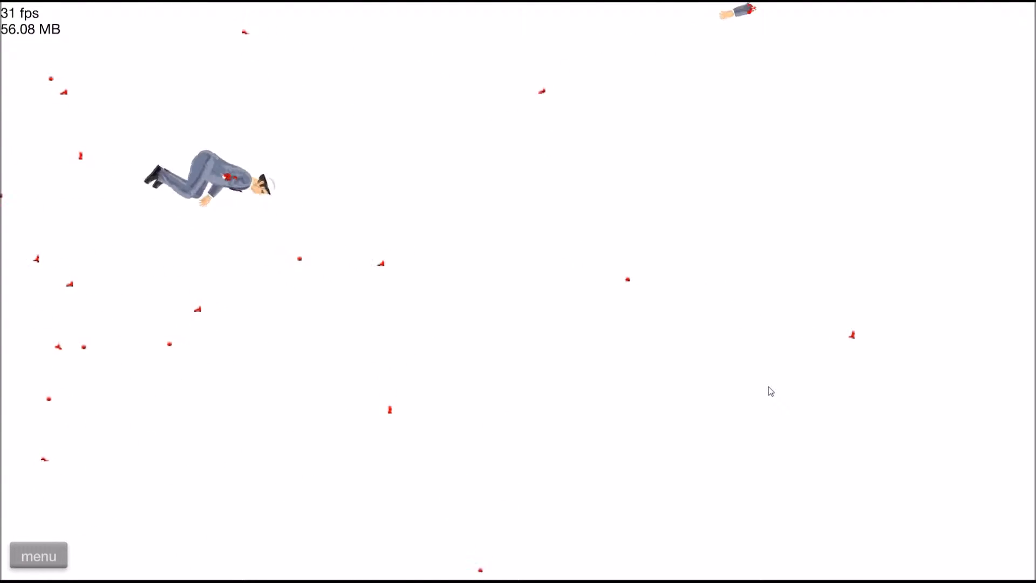
pyautogui.click(38, 556)
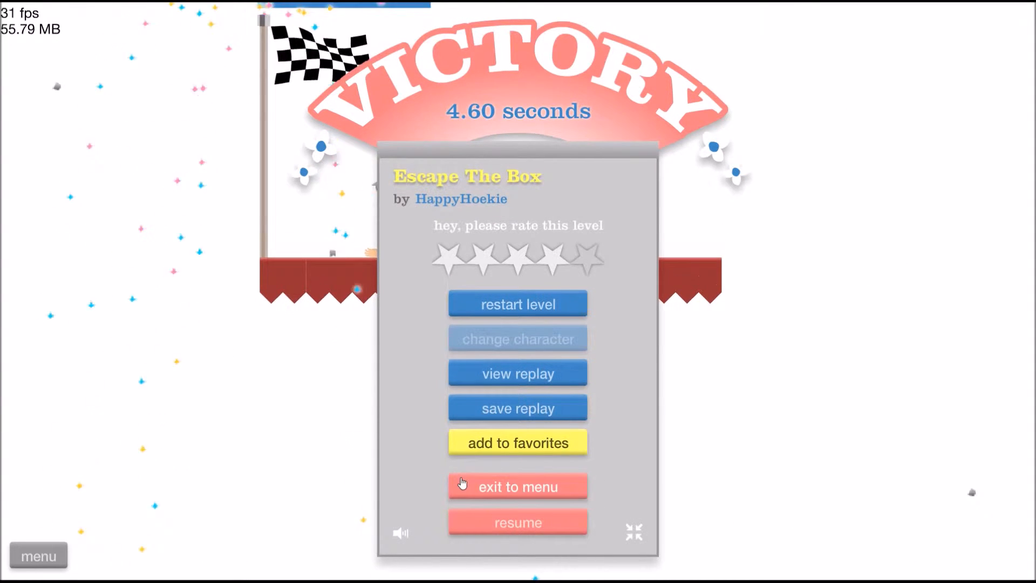
pyautogui.click(518, 487)
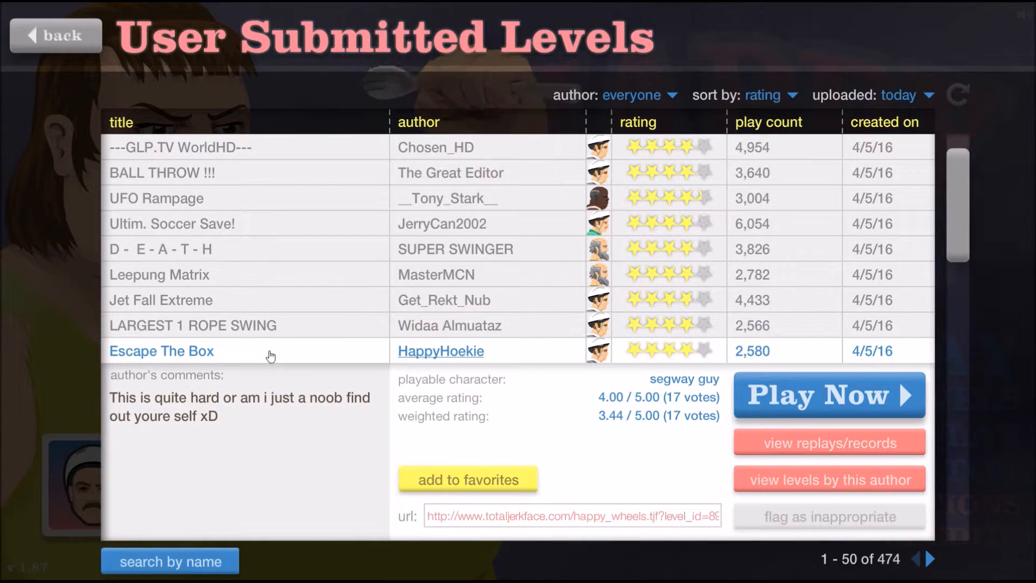
pyautogui.scroll(-3)
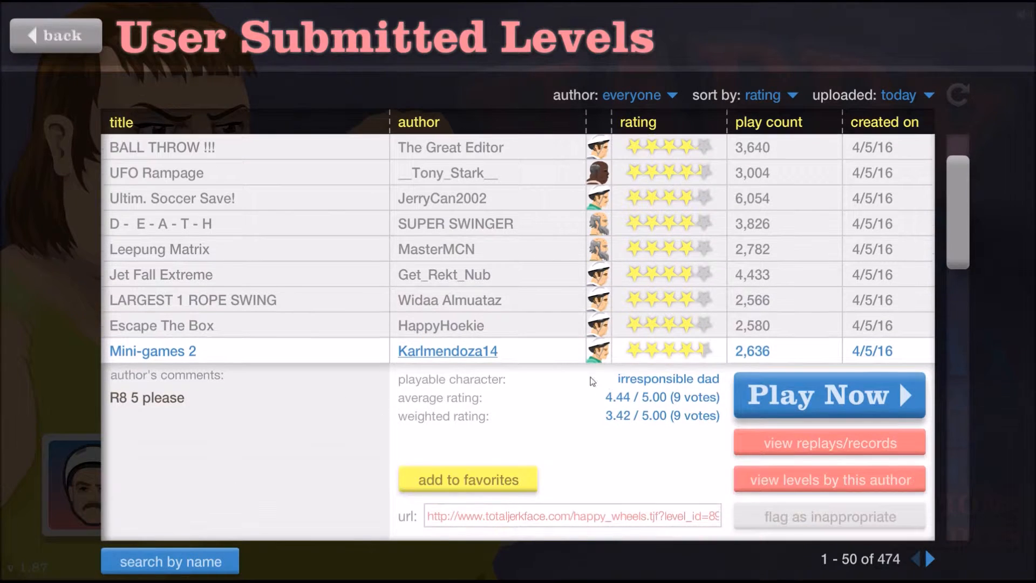
pyautogui.click(829, 395)
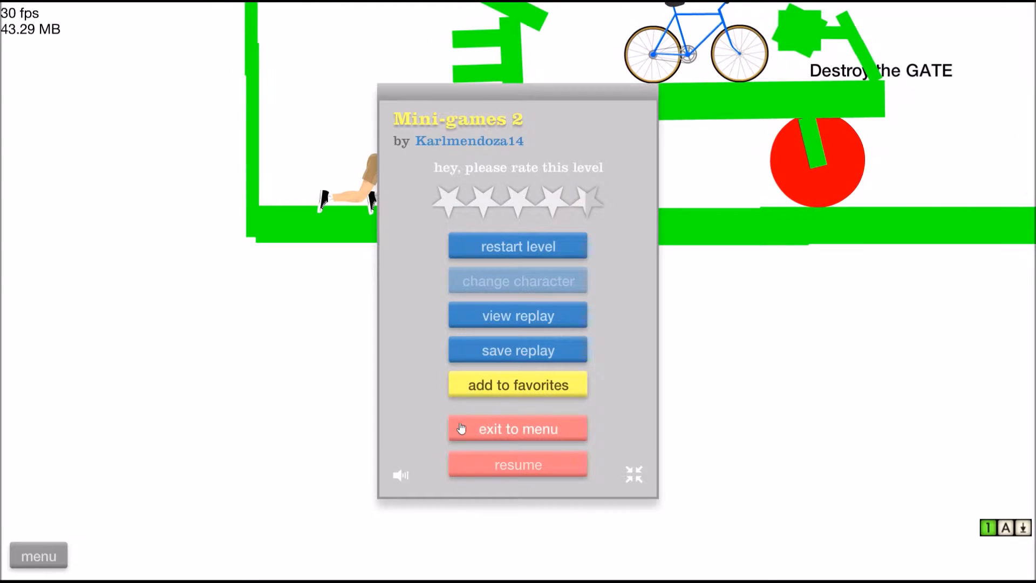
pyautogui.click(518, 428)
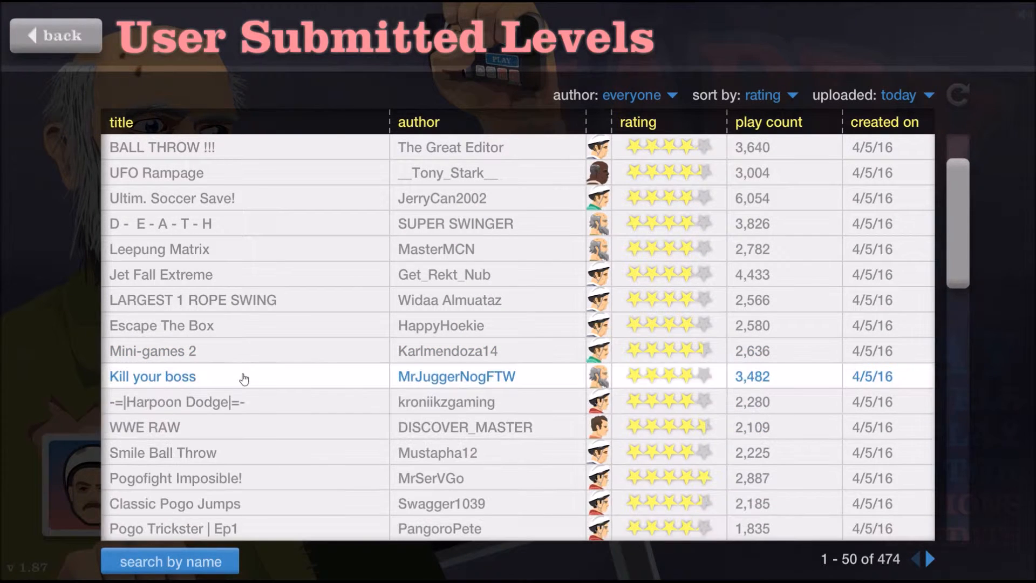
# - Win Kill your boss in 8.00 seconds, give it a star rating and exit to the level list
pyautogui.click(153, 376)
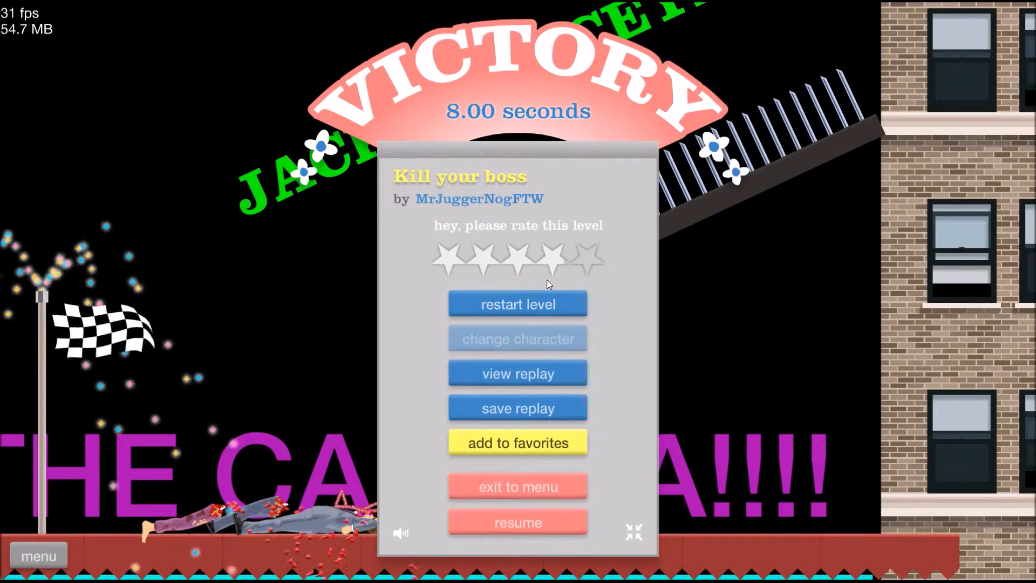
pyautogui.click(517, 304)
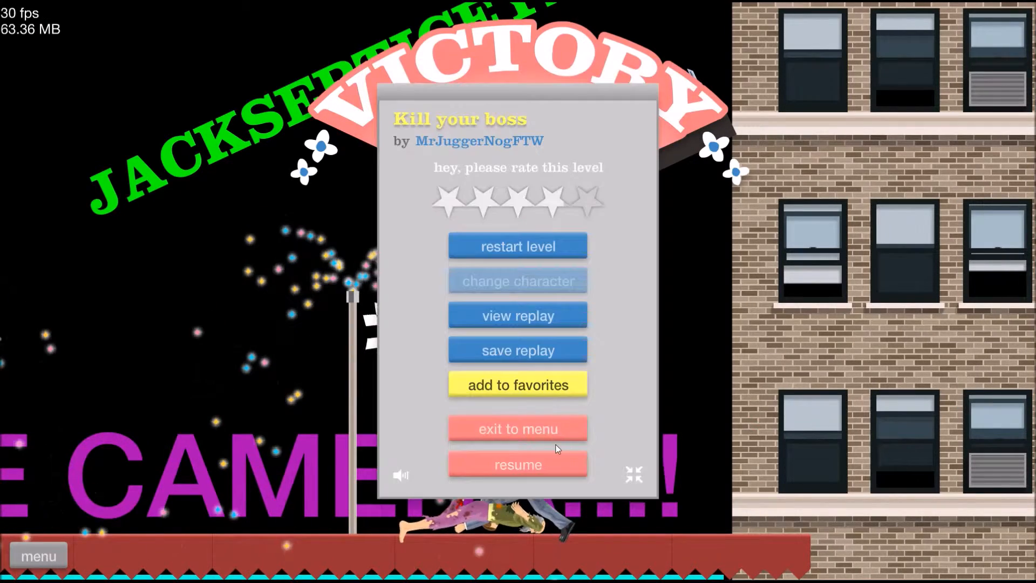
pyautogui.click(518, 428)
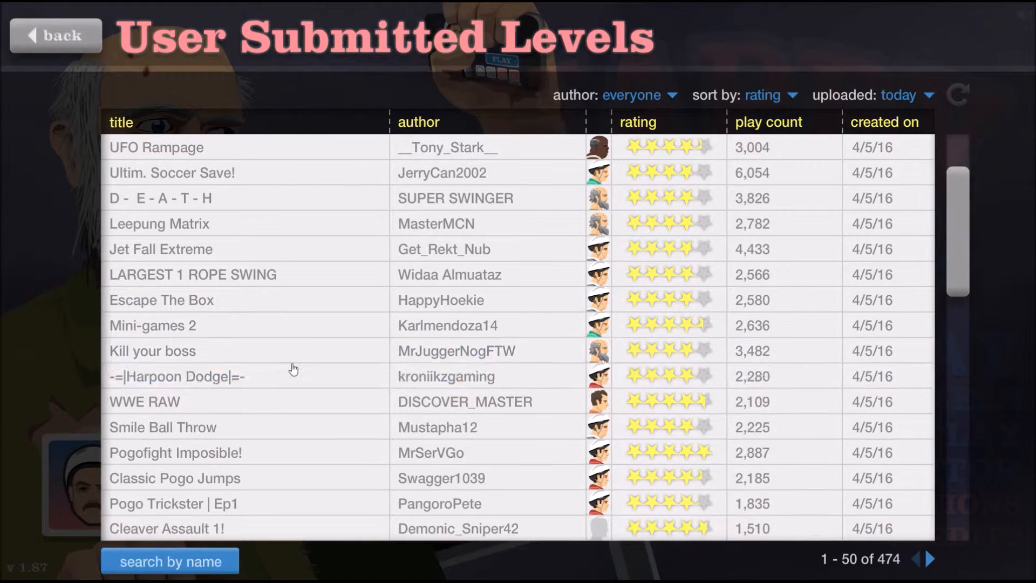
# - Play Kroniikzgaming's Harpoon Dodge and bring up its in-level pause menu
pyautogui.click(177, 376)
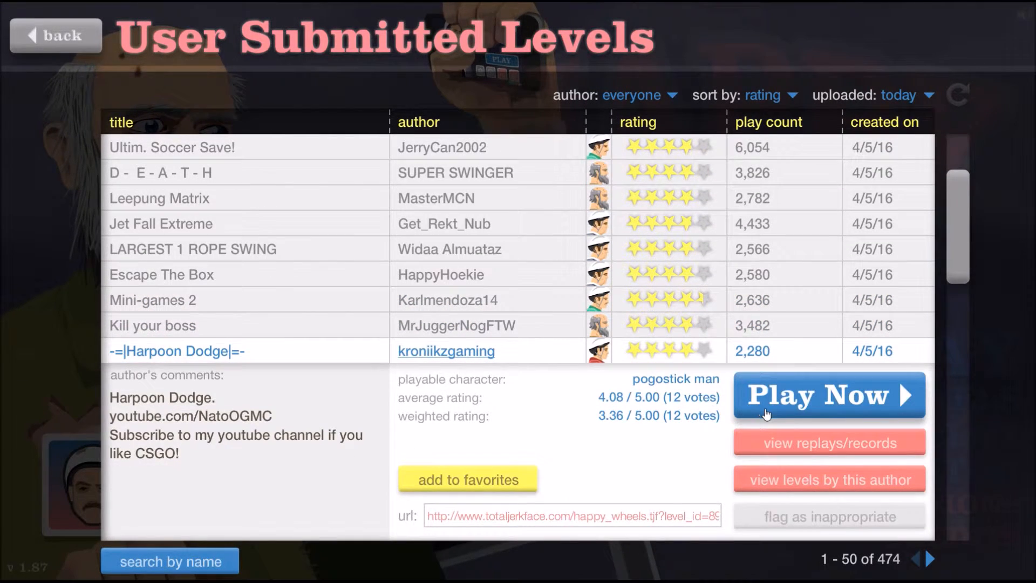
pyautogui.click(829, 395)
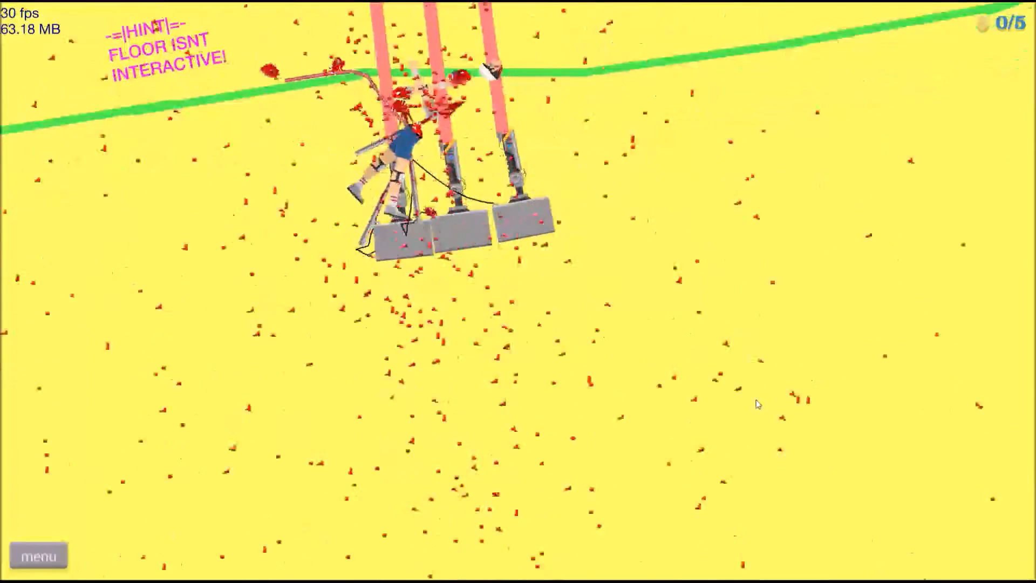
pyautogui.click(38, 555)
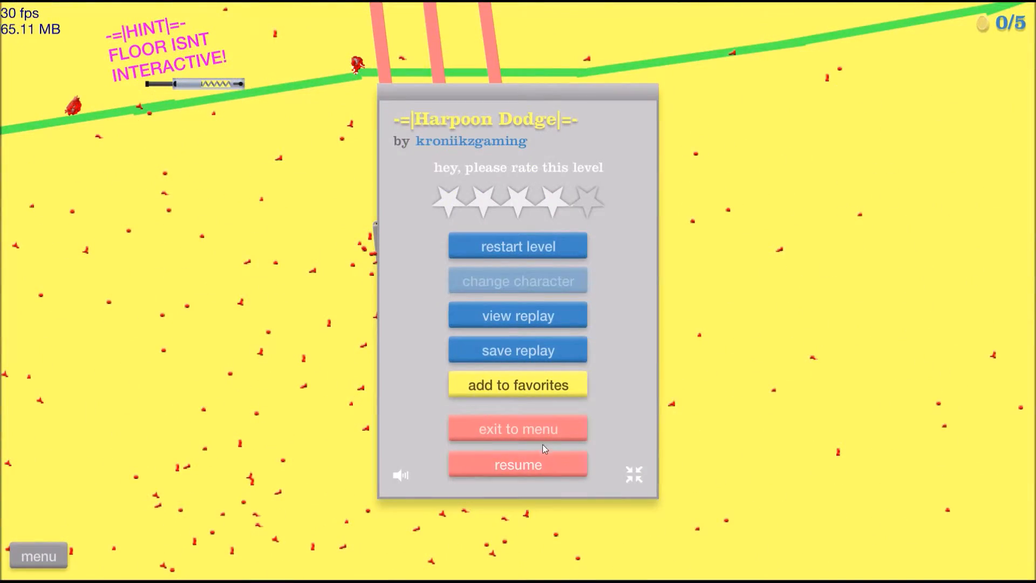
# - Leave Harpoon Dodge, win WWE RAW in 9.63 seconds and show its end-of-level menu
pyautogui.click(517, 428)
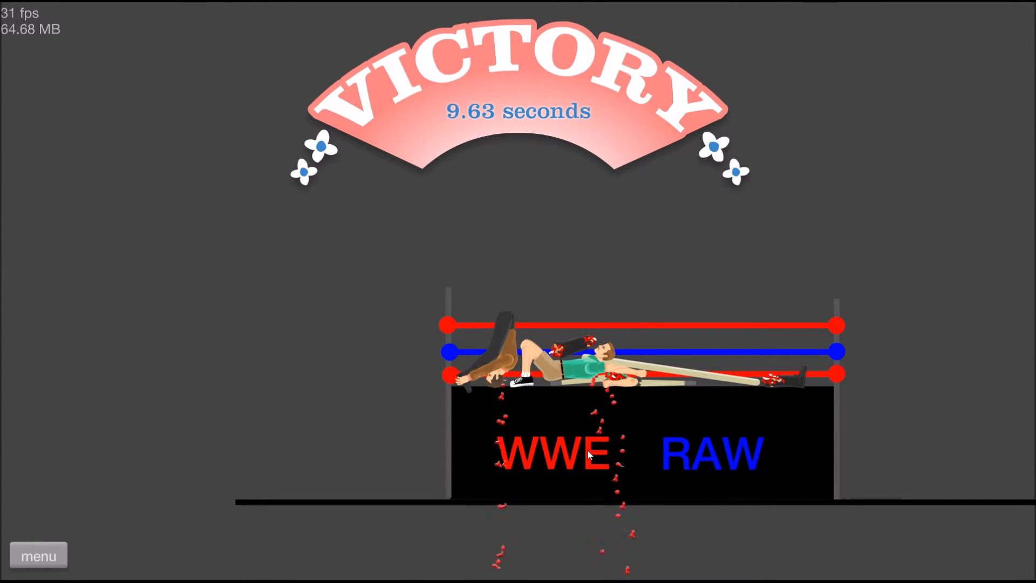
pyautogui.click(37, 556)
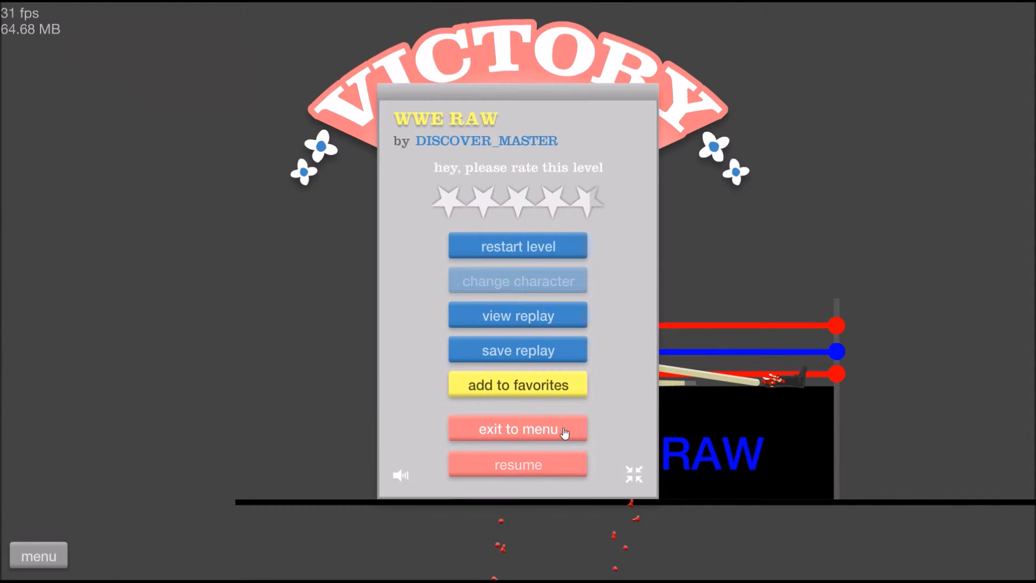
# - Exit WWE RAW, then win Mustapha12's Smile Ball Throw in 6.77 seconds and reach its end menu
pyautogui.click(518, 429)
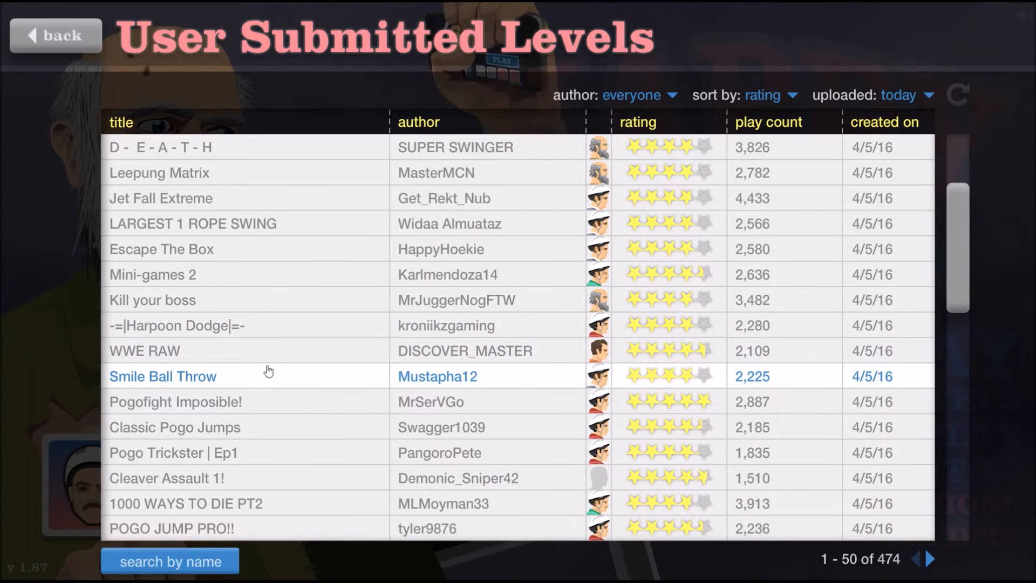
pyautogui.click(162, 376)
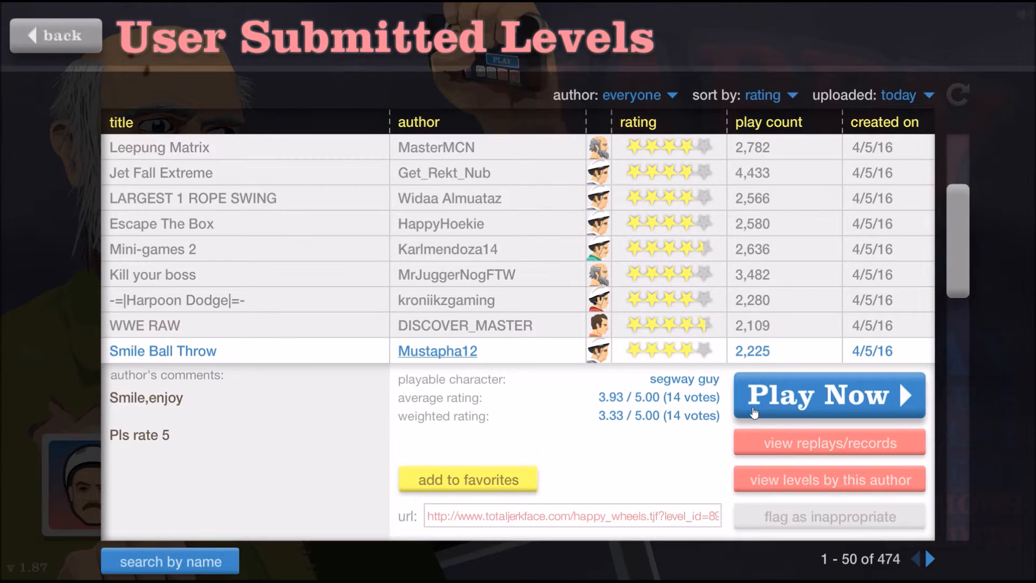
pyautogui.click(829, 395)
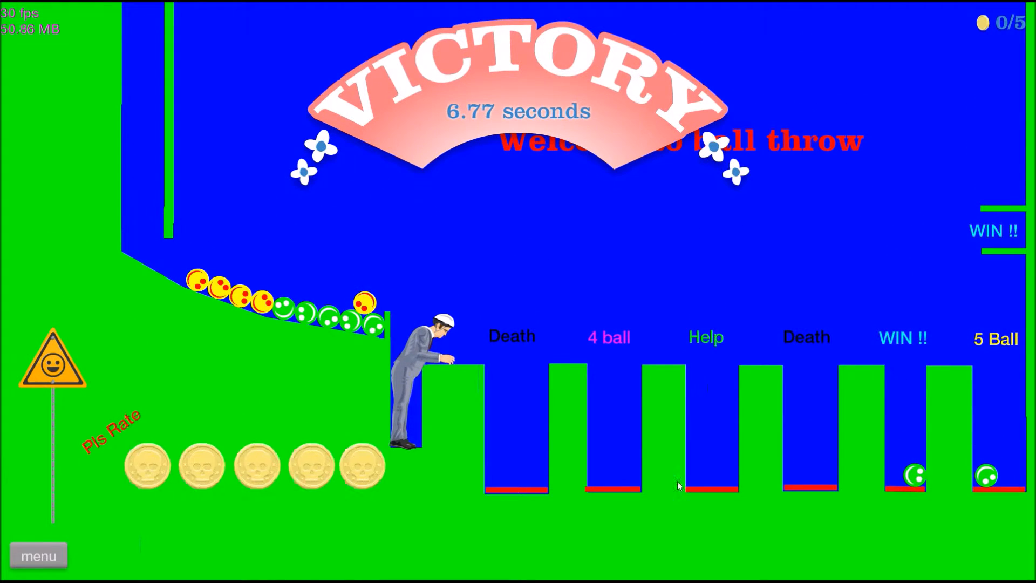
pyautogui.click(39, 556)
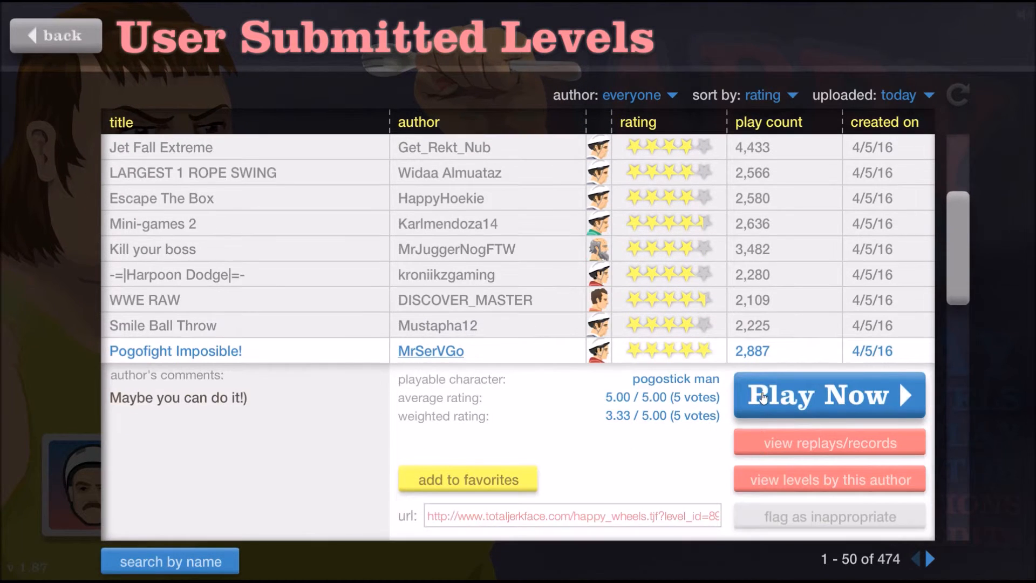
# - Win MrSerVGo's Pogofight Imposible! in 4.40 seconds and exit to the level list
pyautogui.click(829, 395)
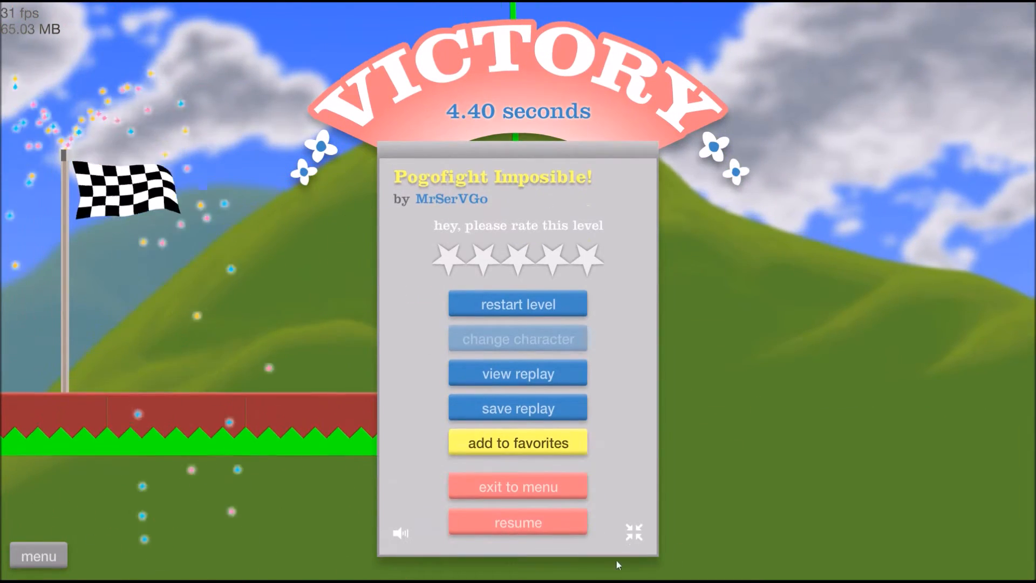
pyautogui.click(517, 487)
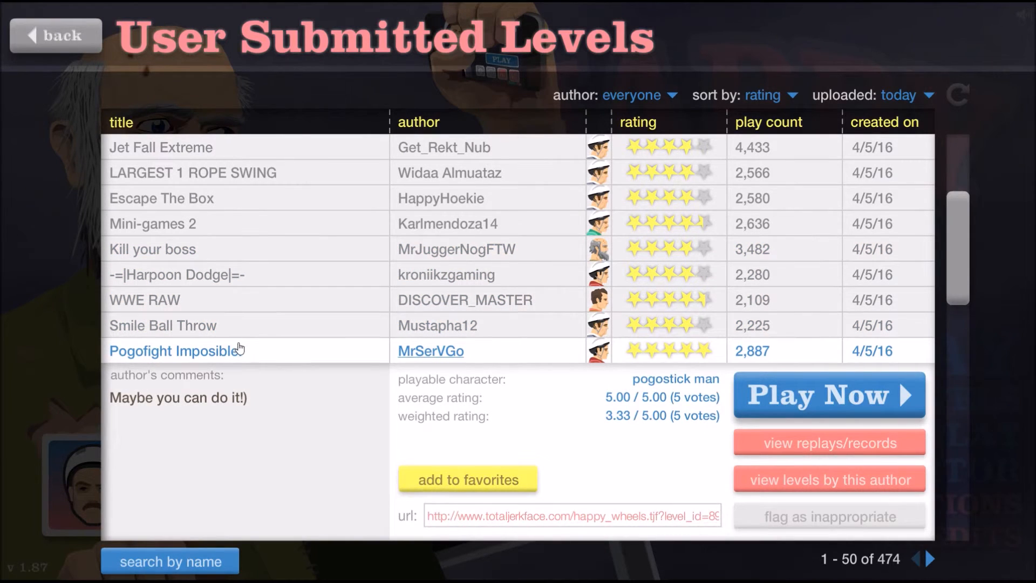
# - Launch the next pogostick level and start jumping over the rising height markers
pyautogui.click(828, 395)
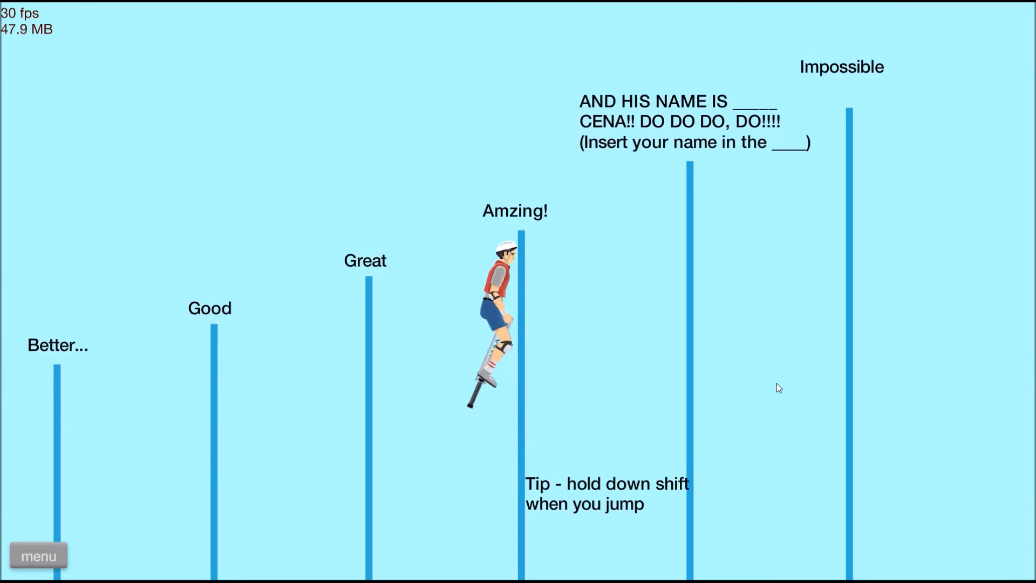
pyautogui.press('space')
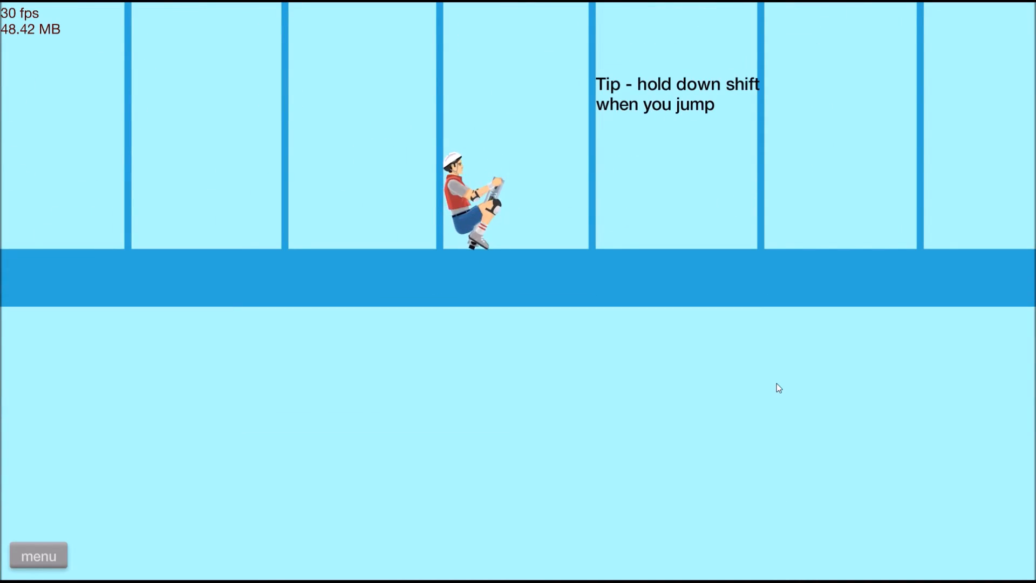